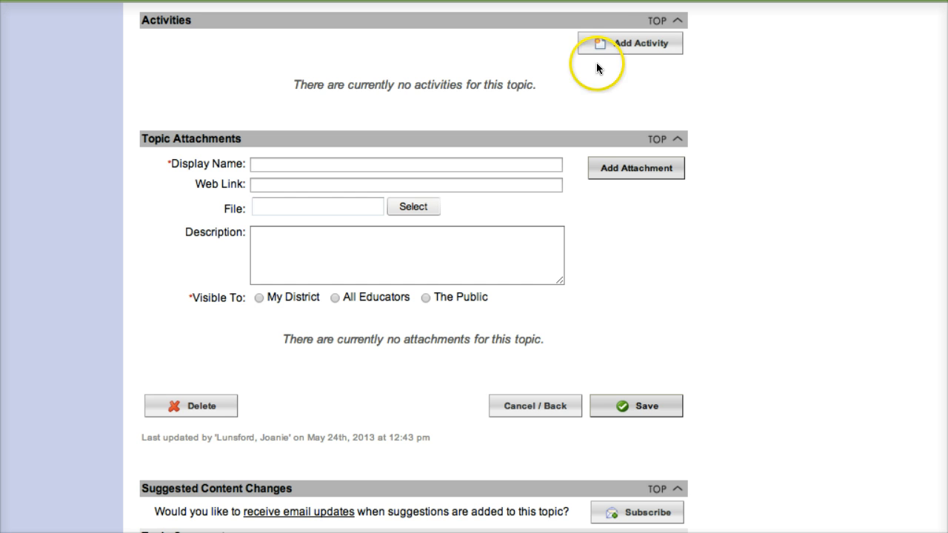
pyautogui.moveTo(631, 51)
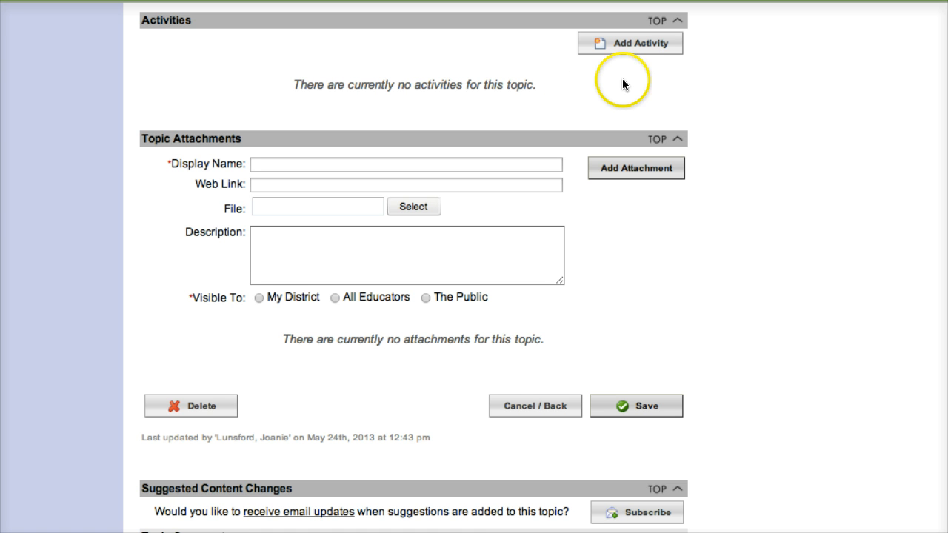
pyautogui.moveTo(611, 77)
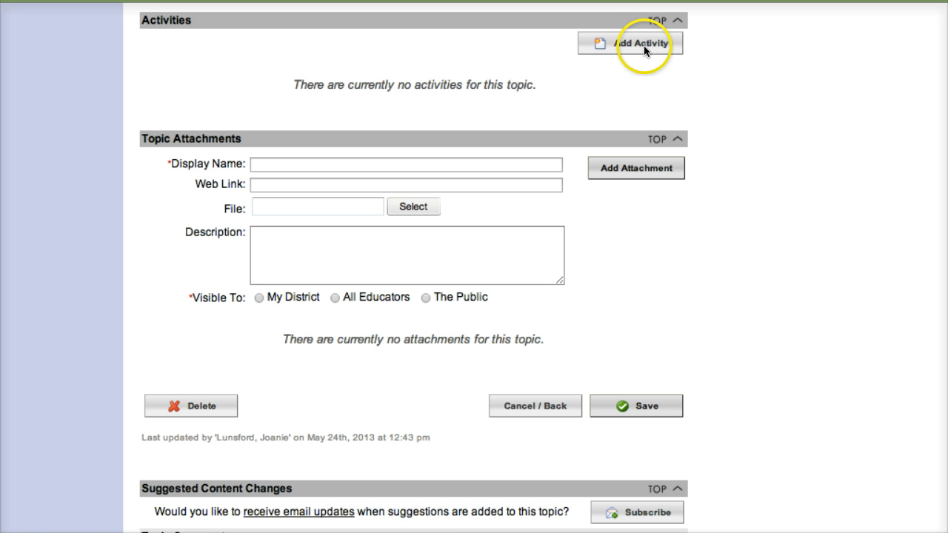
# Start a new activity for the topic named 'Sample Actiivty'.
pyautogui.click(630, 43)
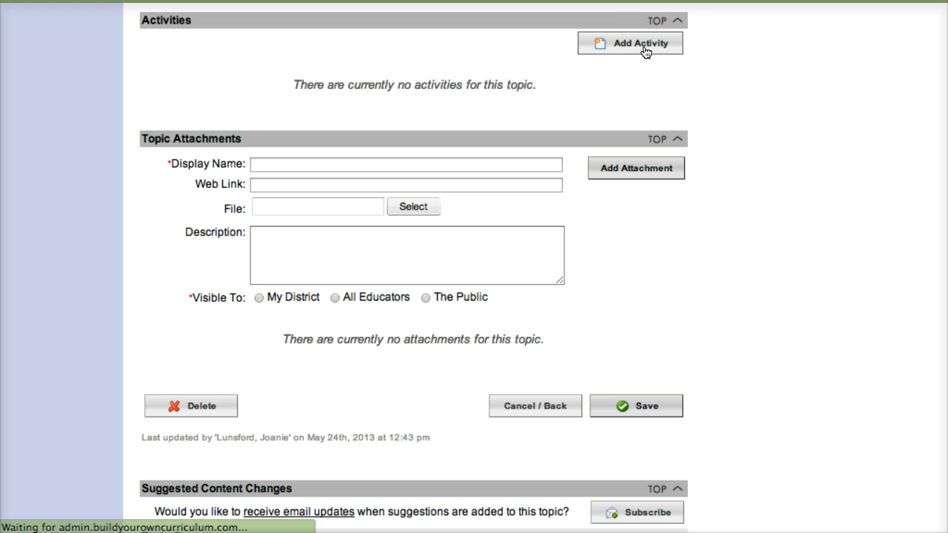
pyautogui.click(631, 41)
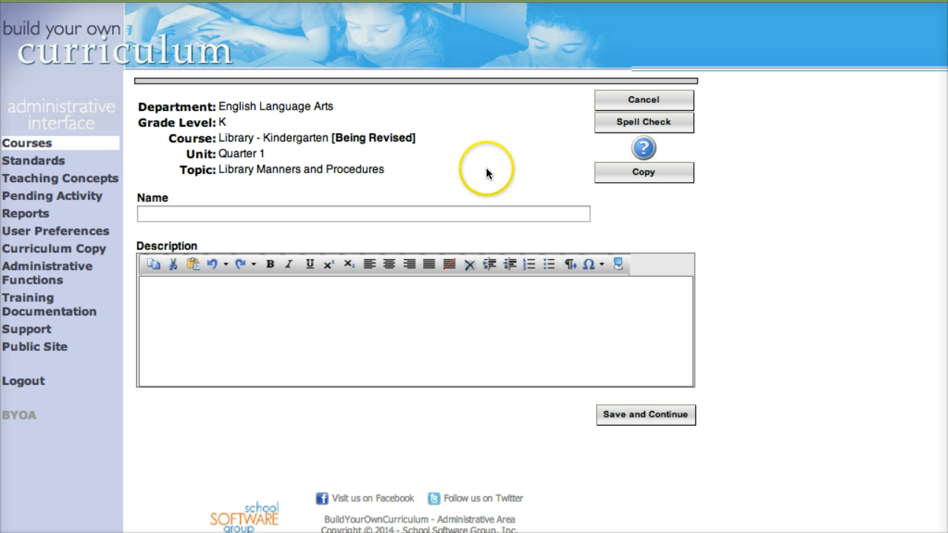
pyautogui.click(363, 213)
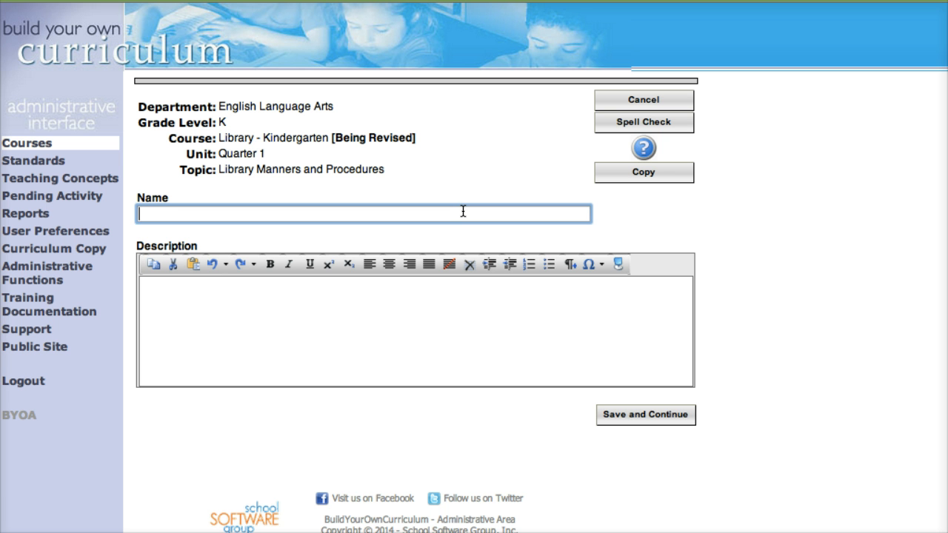
pyautogui.write('Sample Actiivty')
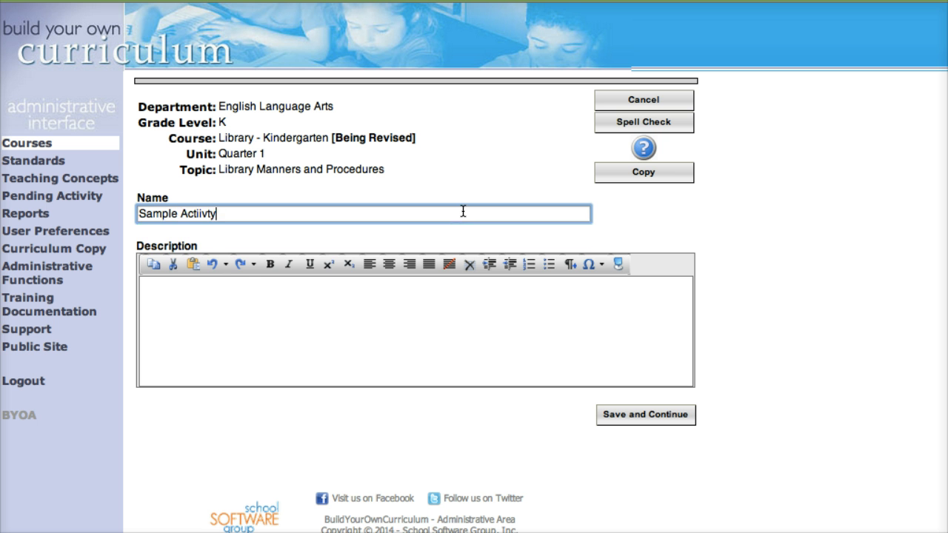
# Give the activity the description 'Sample' and save it to continue editing.
pyautogui.click(433, 324)
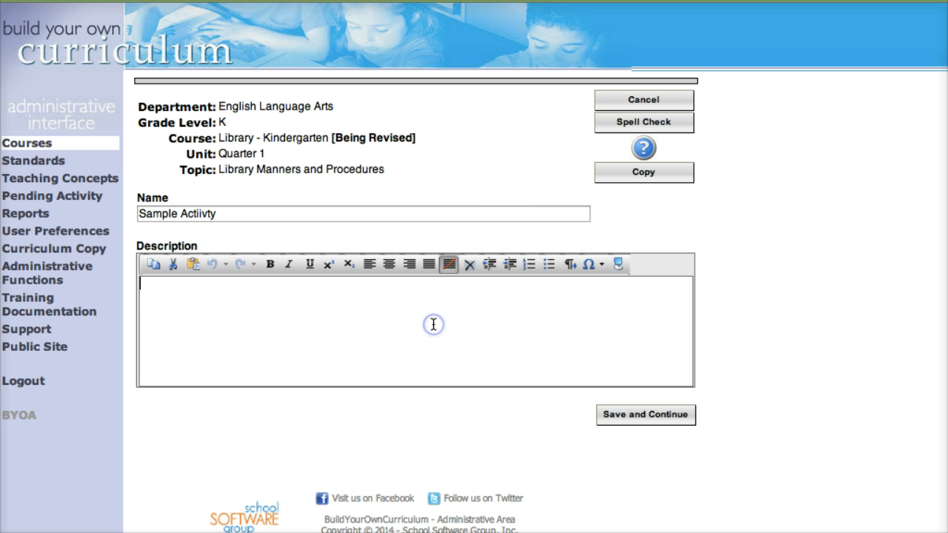
pyautogui.write('Sample')
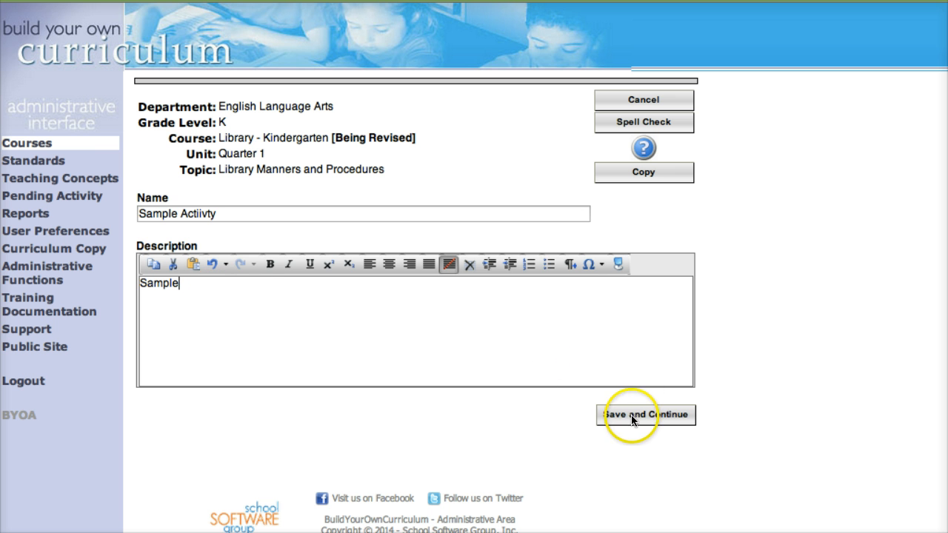
pyautogui.click(646, 415)
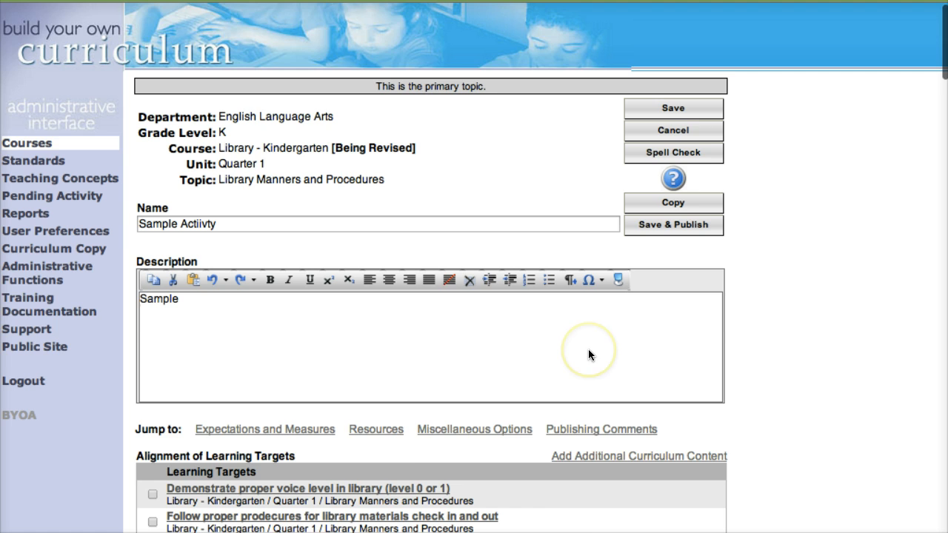
# Align the activity to the voice level and materials check-in/out learning targets.
pyautogui.scroll(-3)
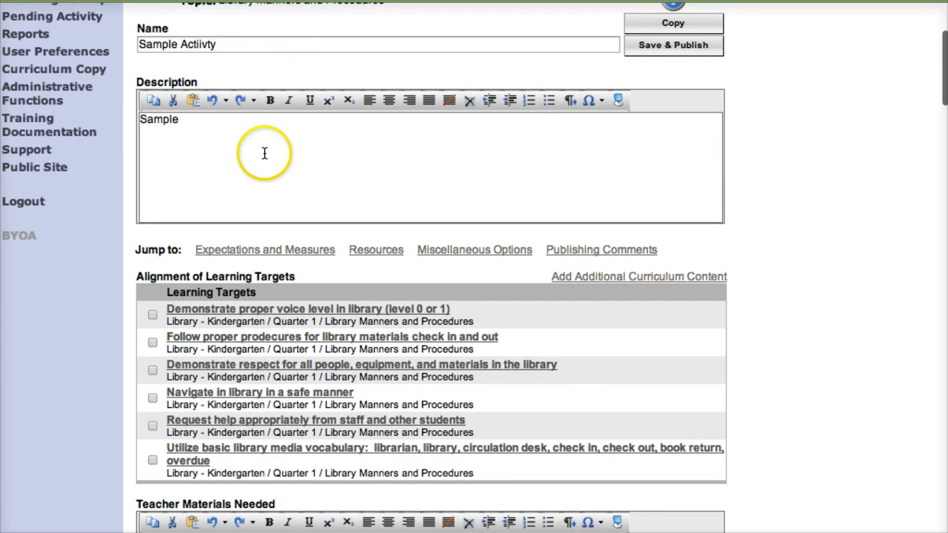
pyautogui.scroll(-3)
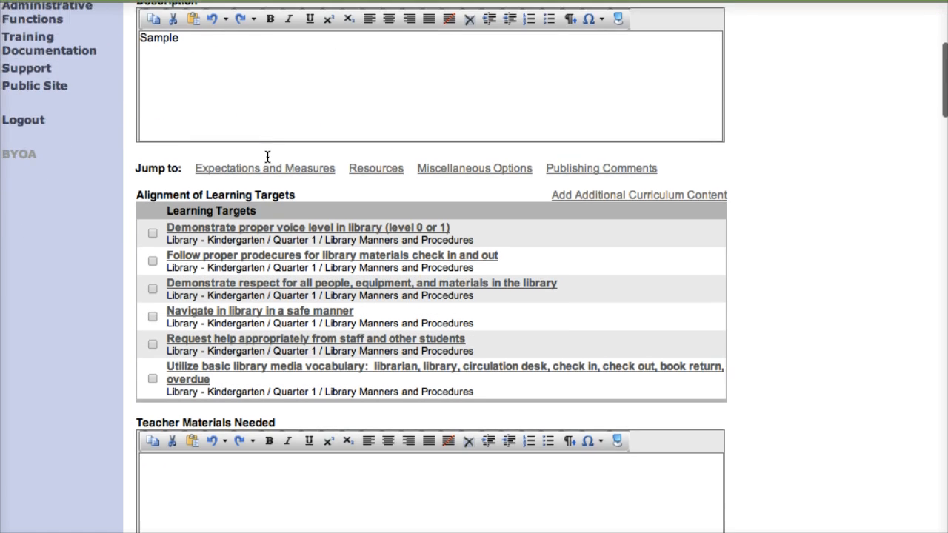
pyautogui.scroll(-3)
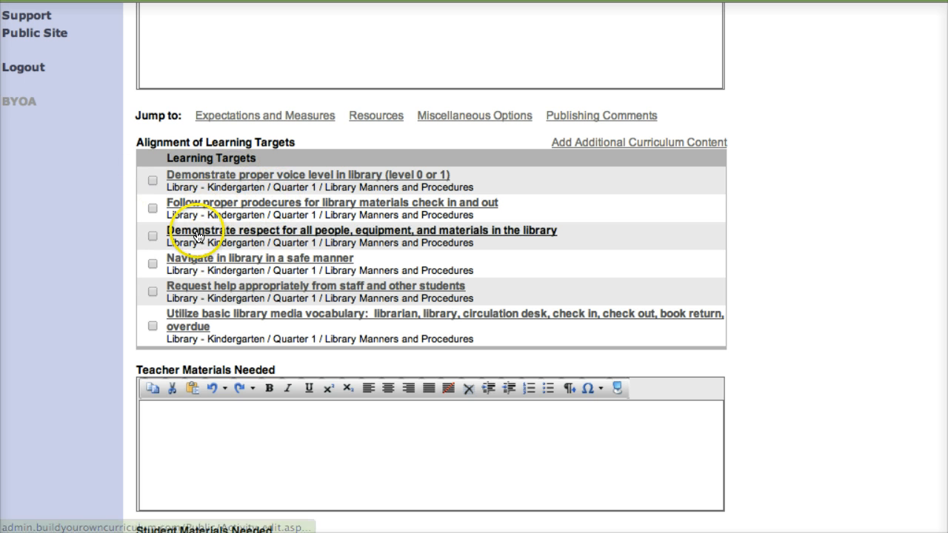
pyautogui.moveTo(88, 235)
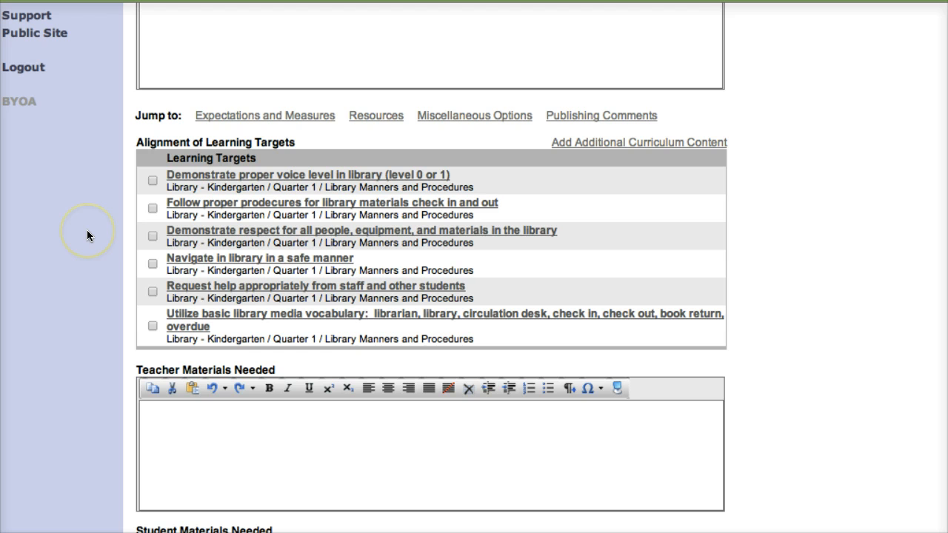
pyautogui.moveTo(87, 235)
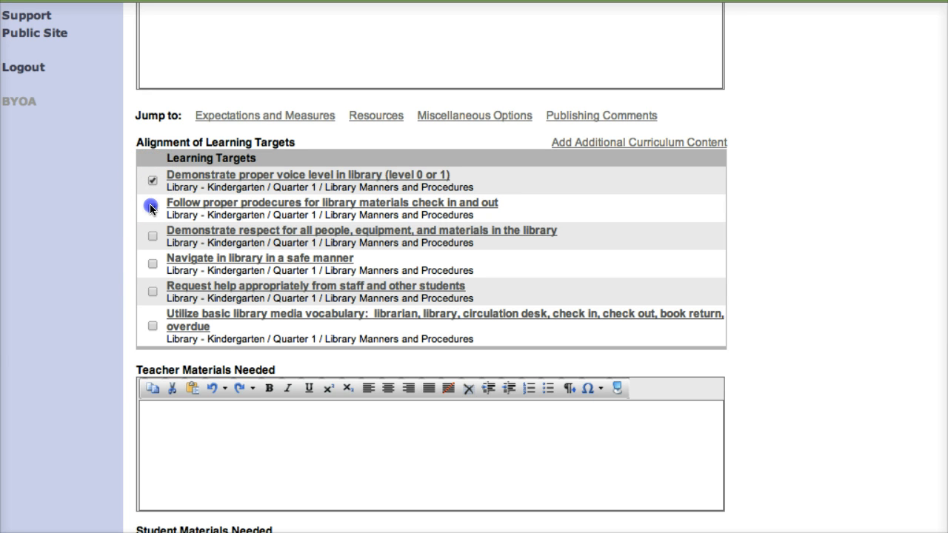
pyautogui.click(152, 205)
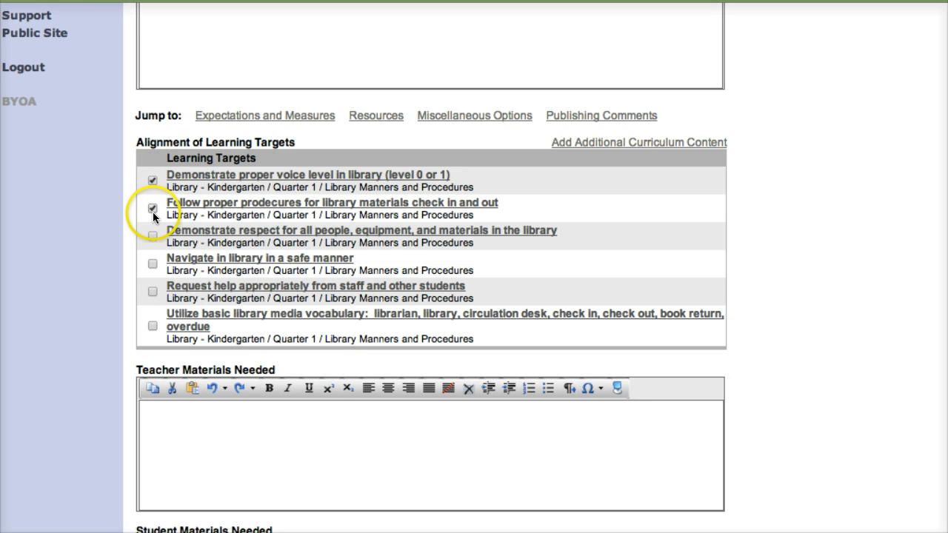
pyautogui.scroll(-3)
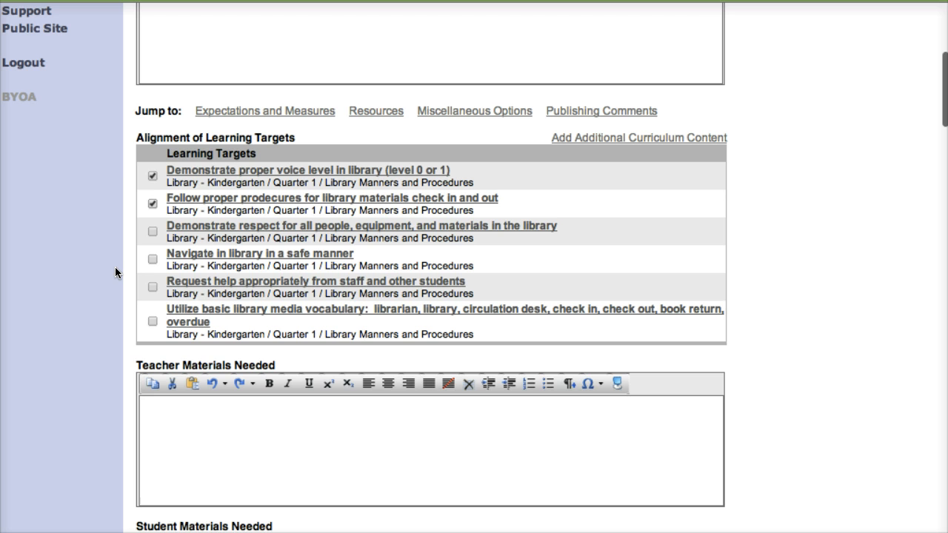
pyautogui.scroll(-3)
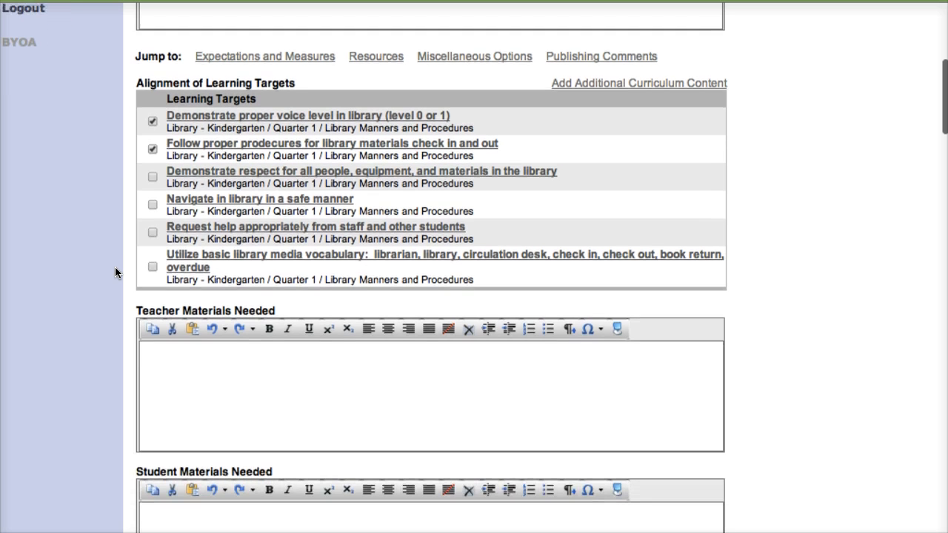
pyautogui.scroll(-3)
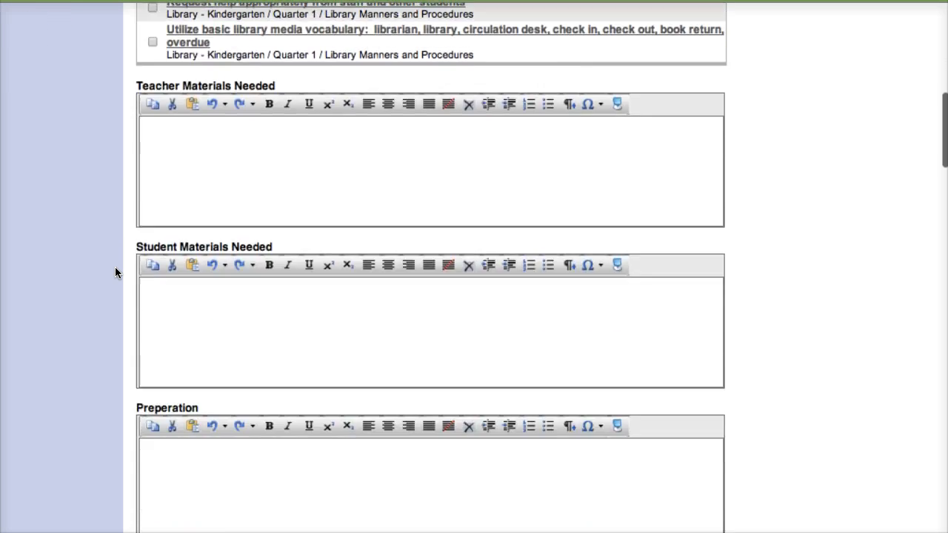
pyautogui.scroll(-3)
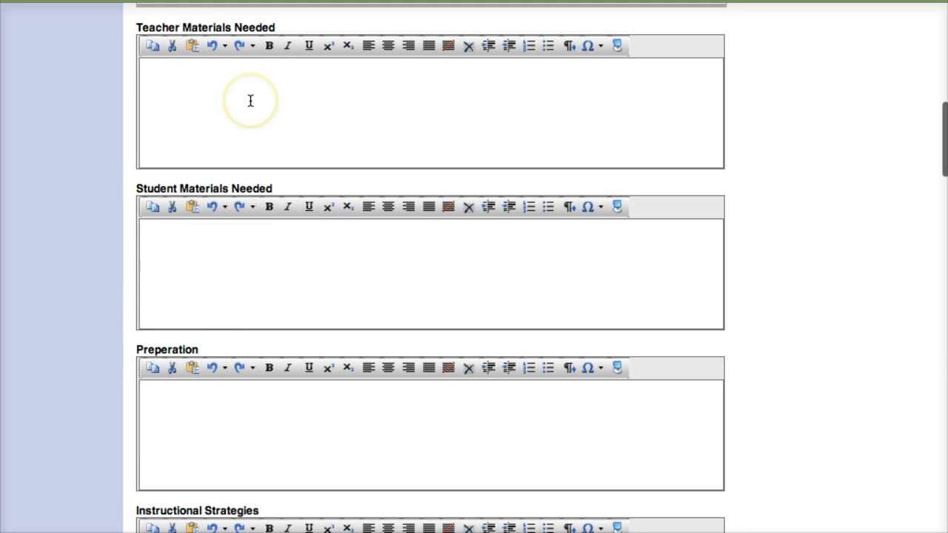
pyautogui.scroll(-3)
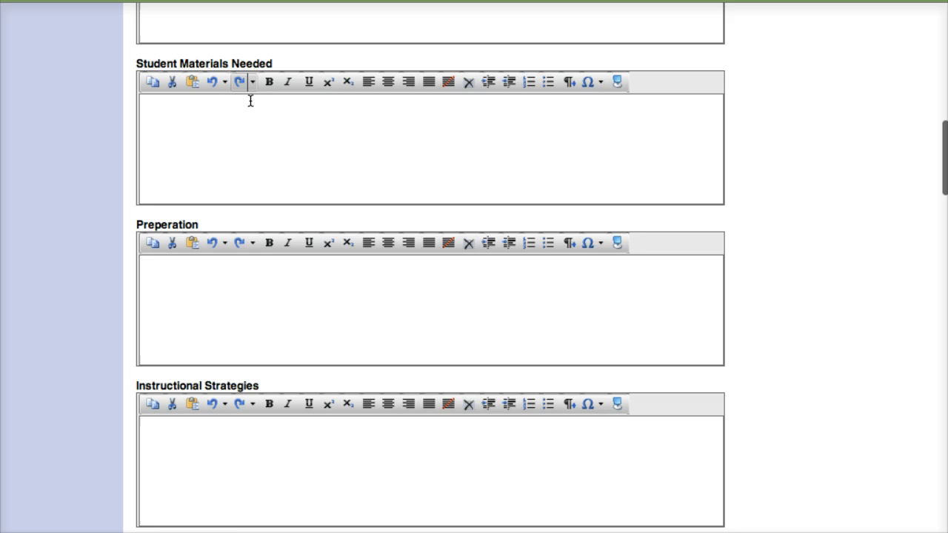
pyautogui.scroll(-3)
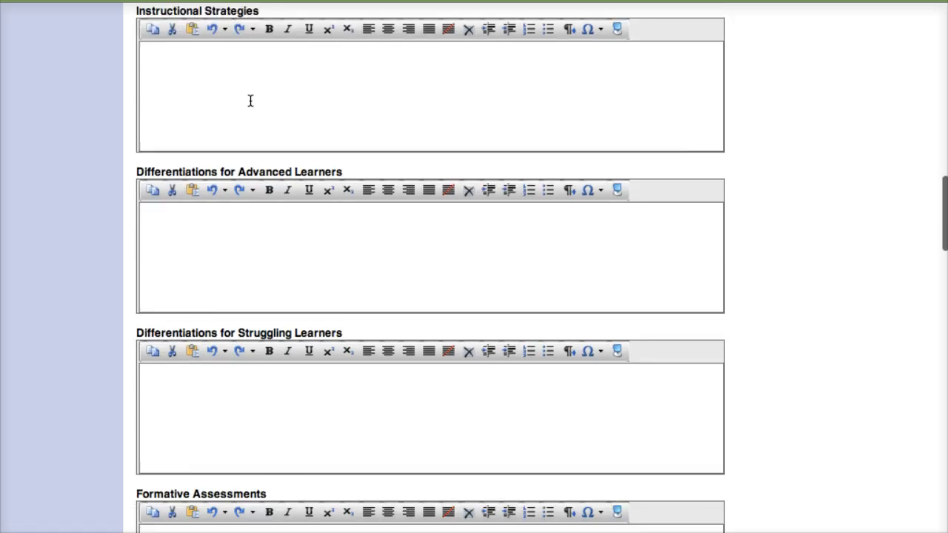
pyautogui.scroll(-3)
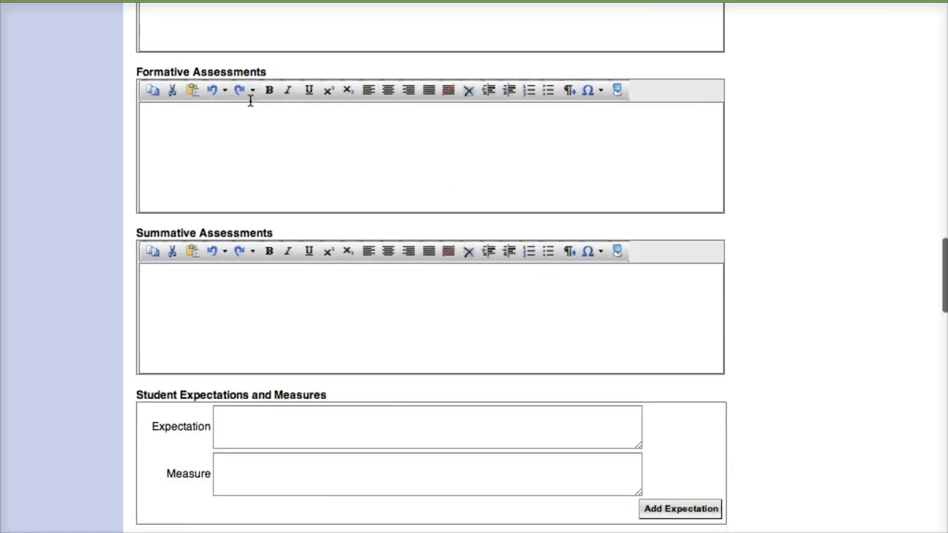
pyautogui.scroll(-3)
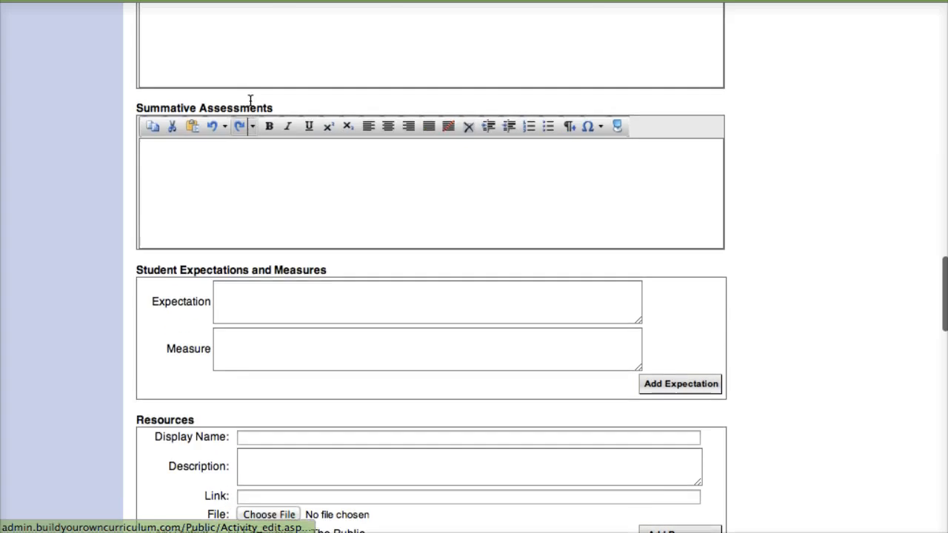
pyautogui.scroll(3)
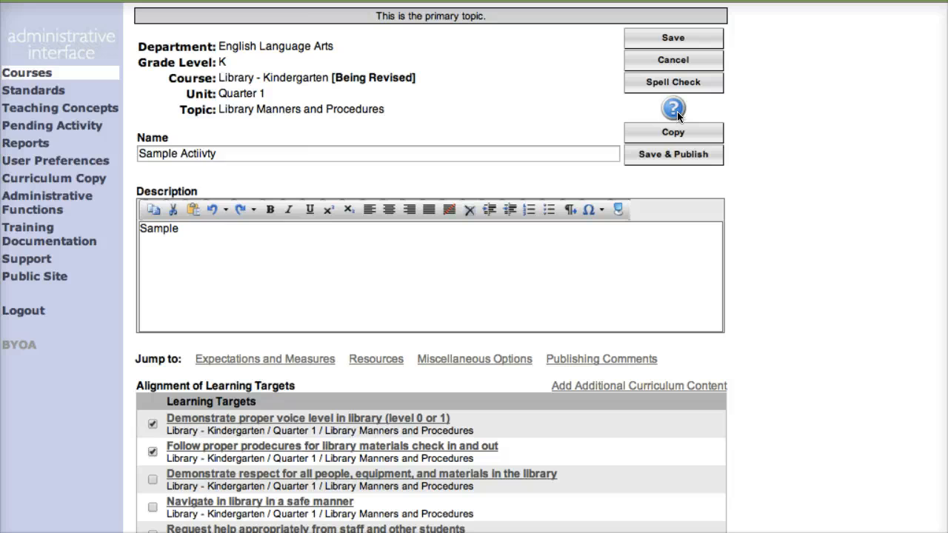
# Show the Activity Help window explaining each activity field.
pyautogui.click(672, 107)
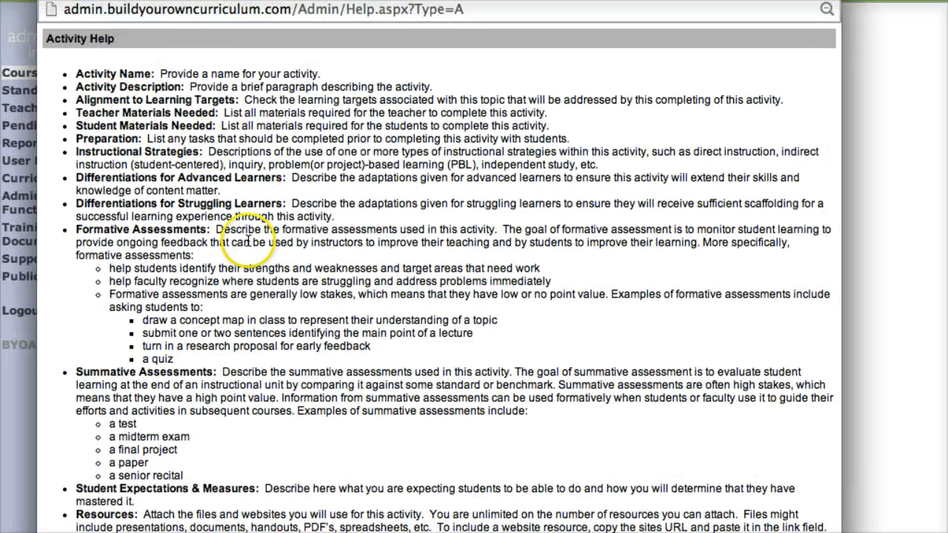
pyautogui.moveTo(377, 291)
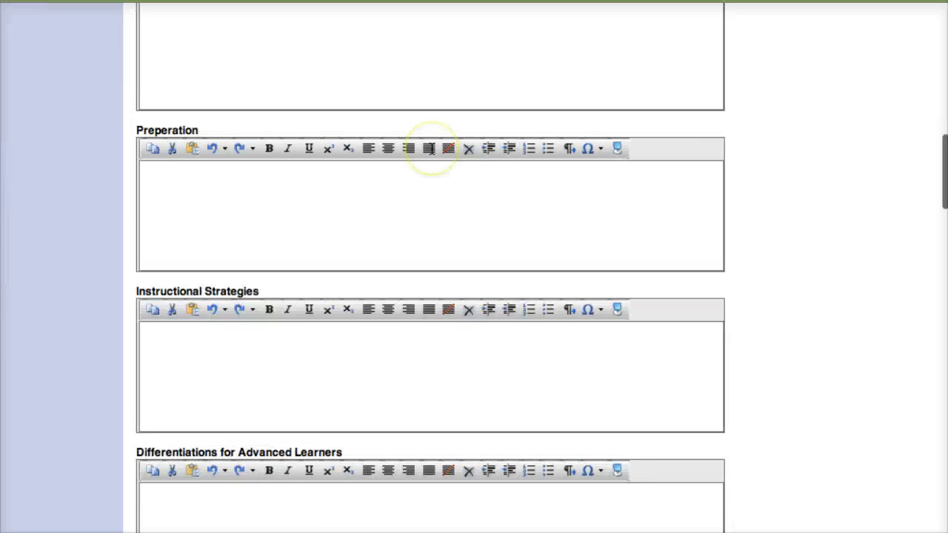
pyautogui.scroll(-3)
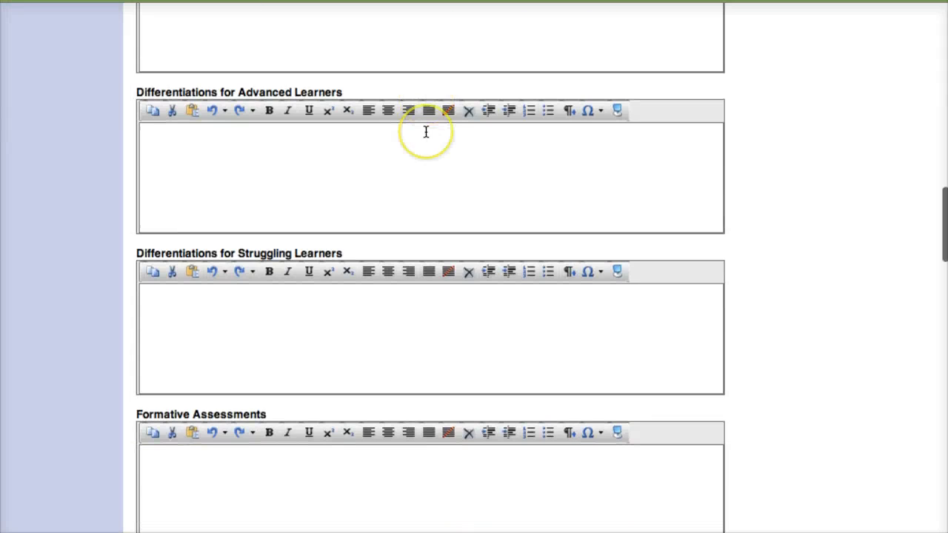
pyautogui.scroll(-3)
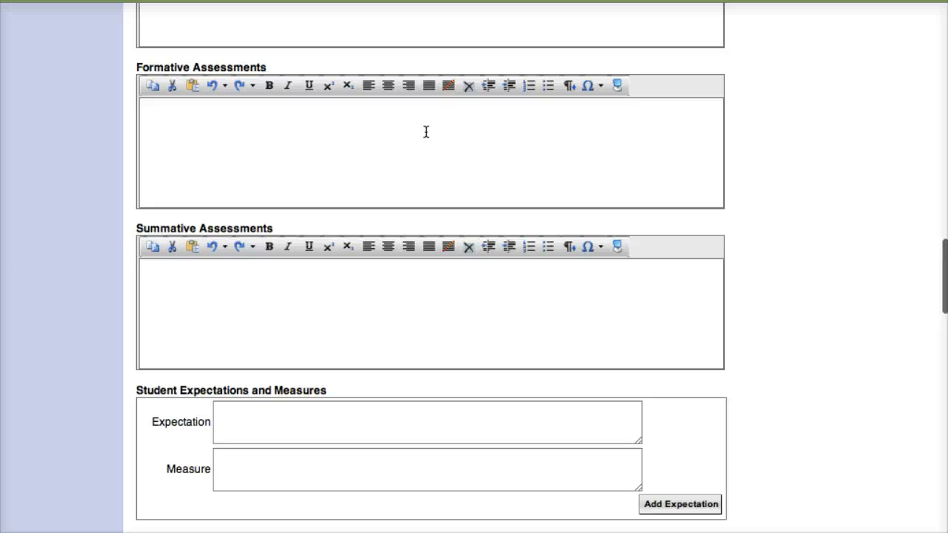
pyautogui.scroll(-3)
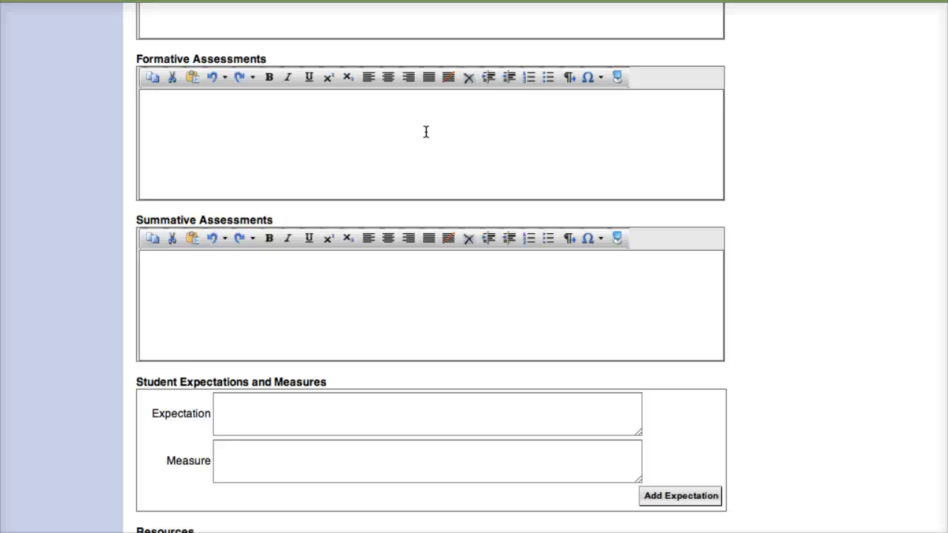
pyautogui.scroll(-3)
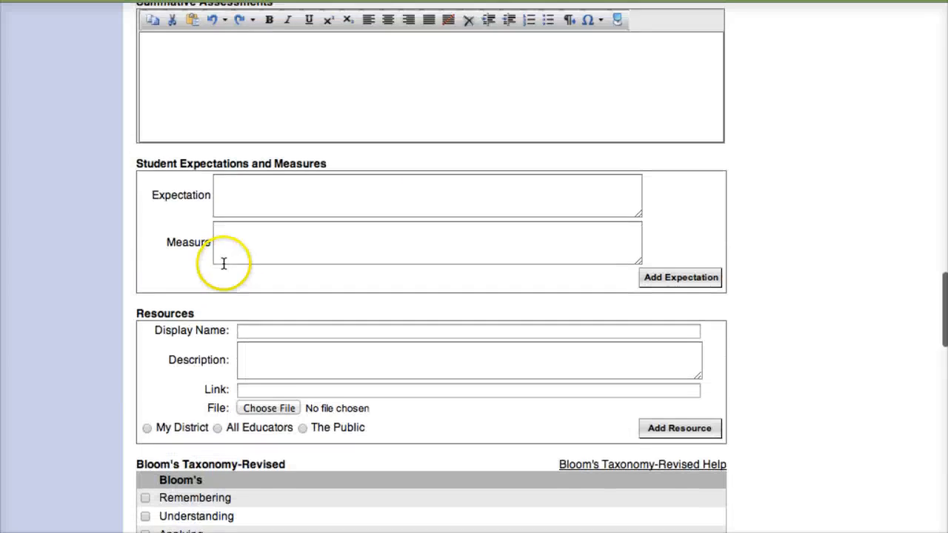
pyautogui.scroll(-3)
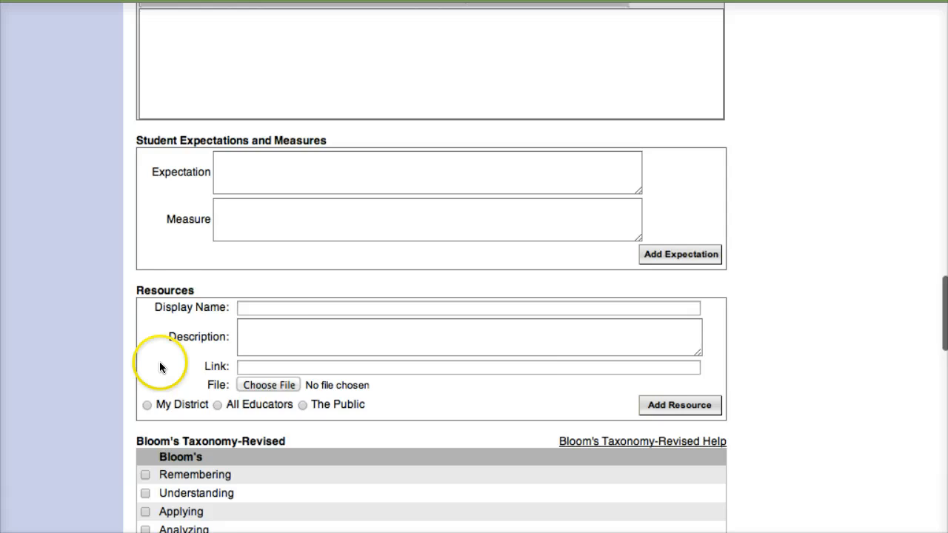
pyautogui.scroll(-3)
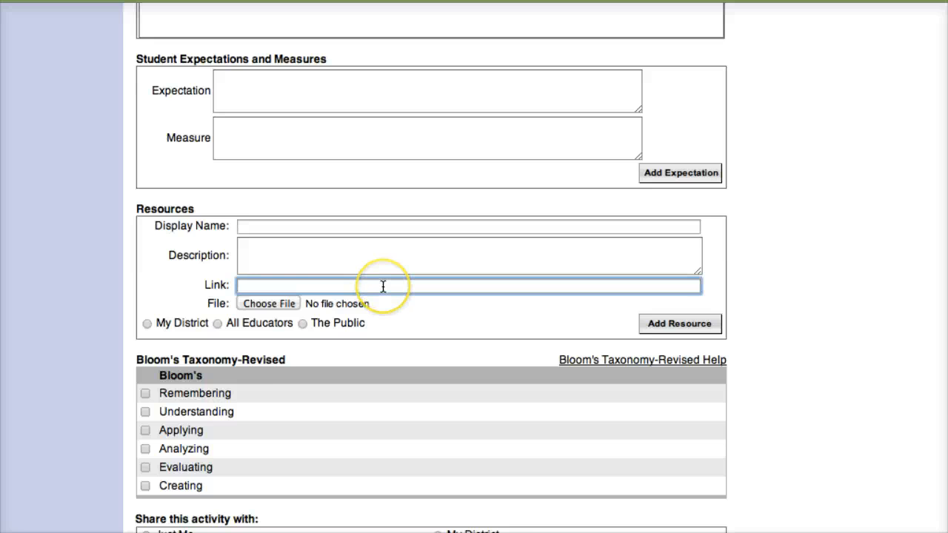
pyautogui.moveTo(269, 323)
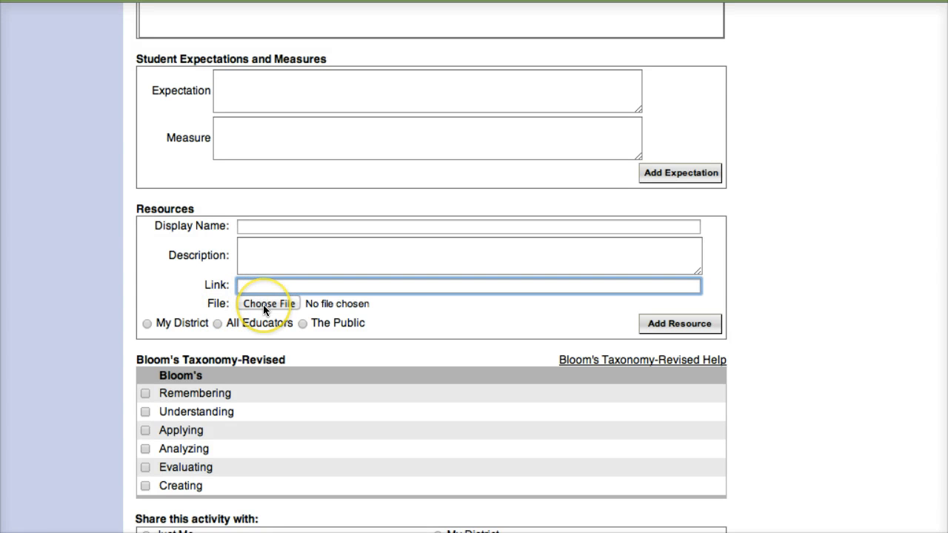
pyautogui.click(468, 226)
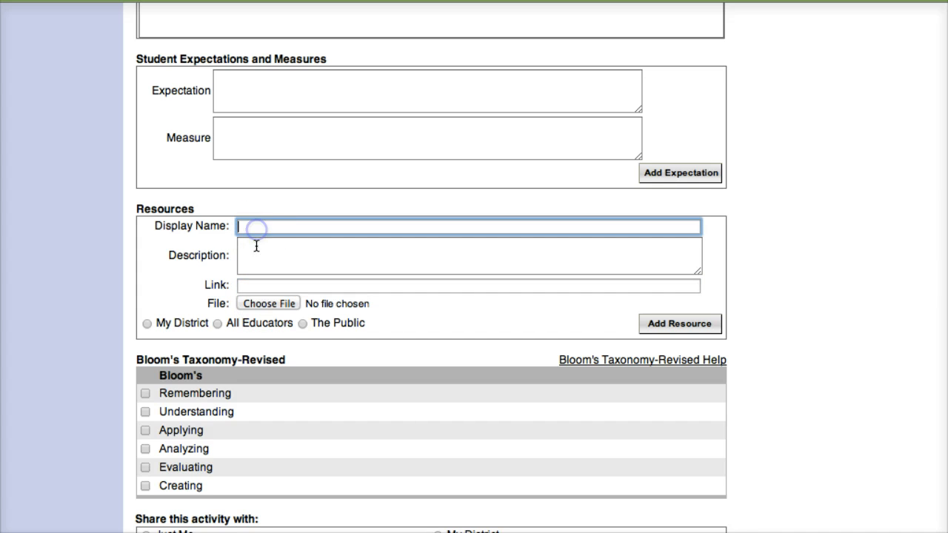
pyautogui.click(468, 254)
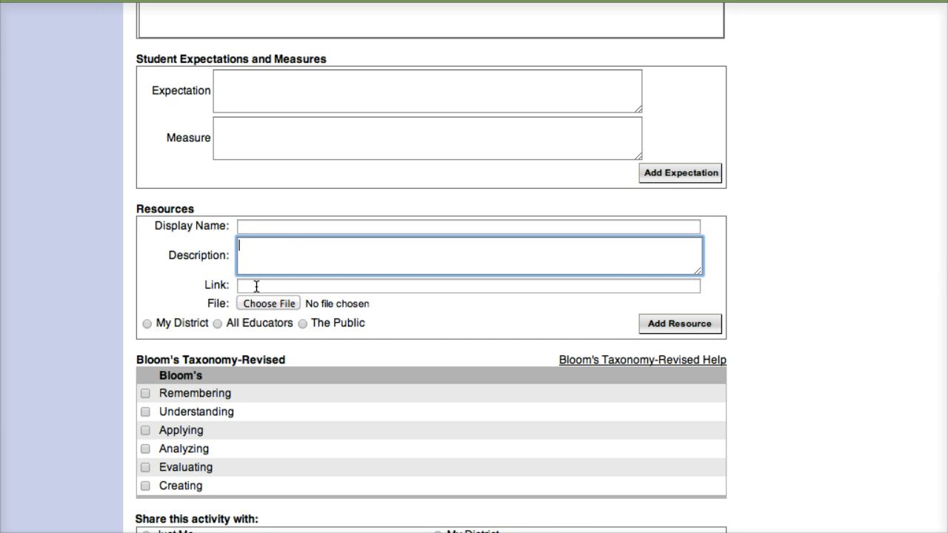
pyautogui.click(468, 286)
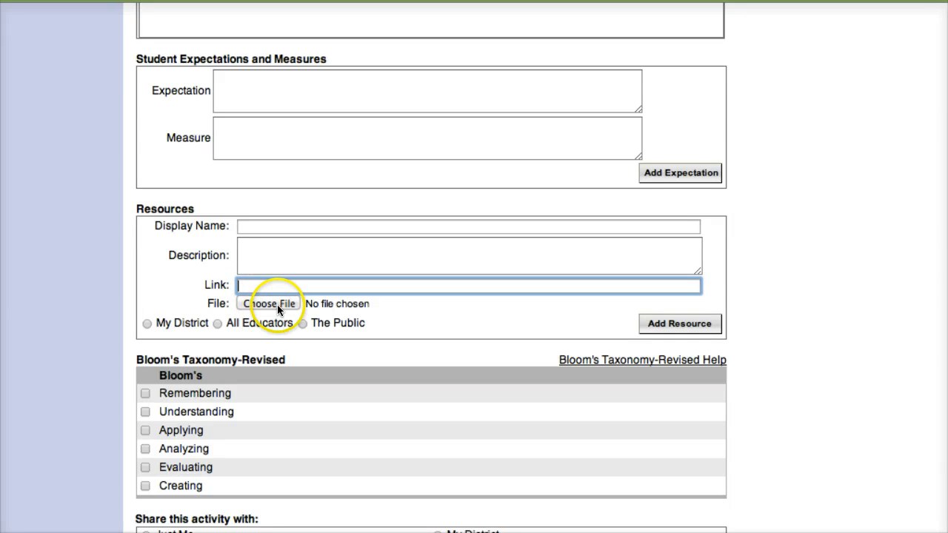
pyautogui.moveTo(276, 313)
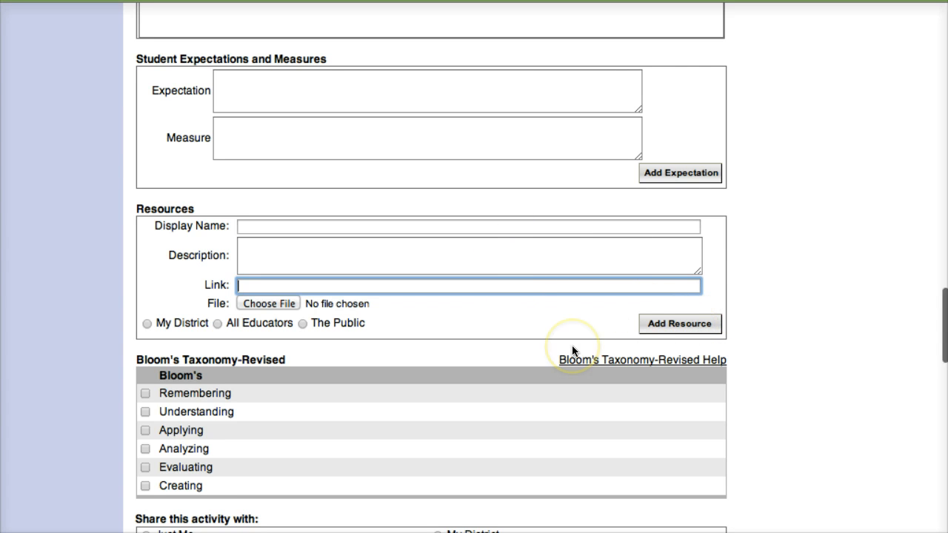
pyautogui.scroll(-3)
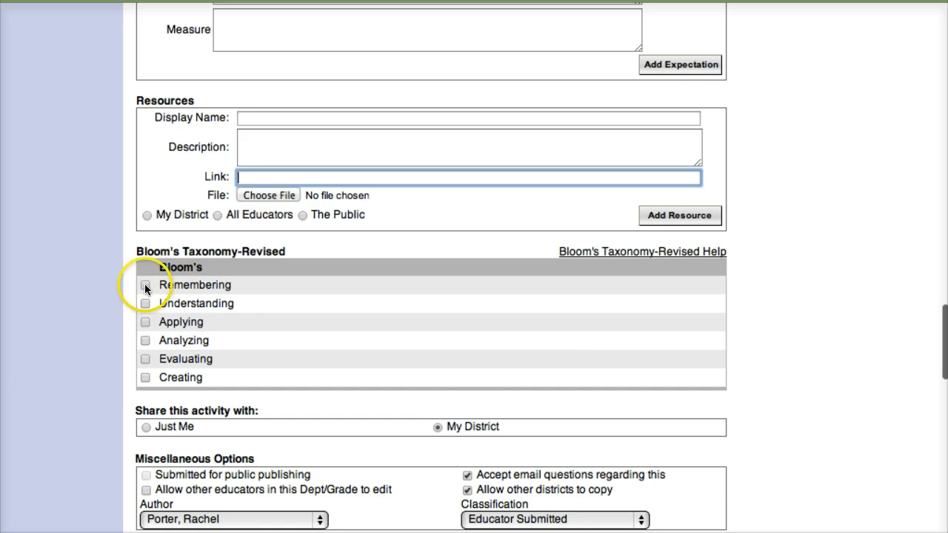
pyautogui.moveTo(142, 374)
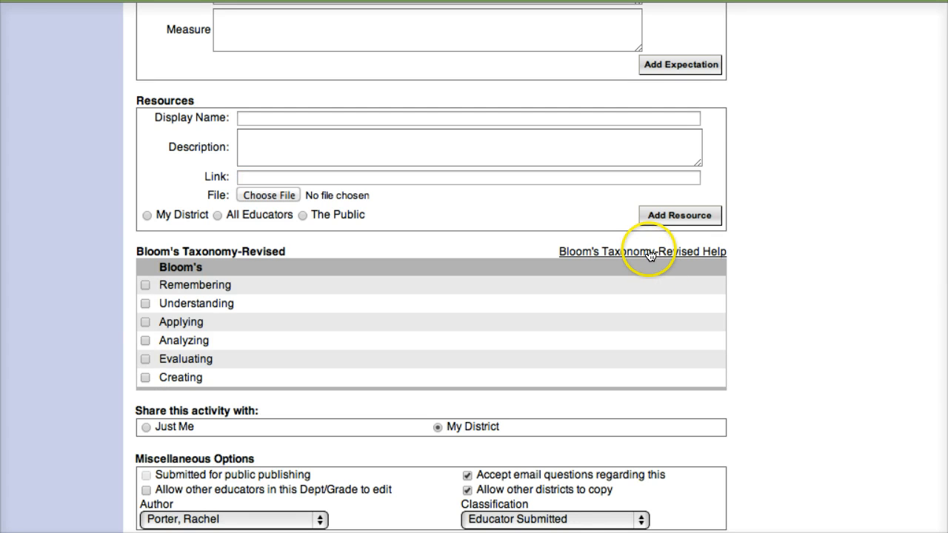
pyautogui.click(641, 251)
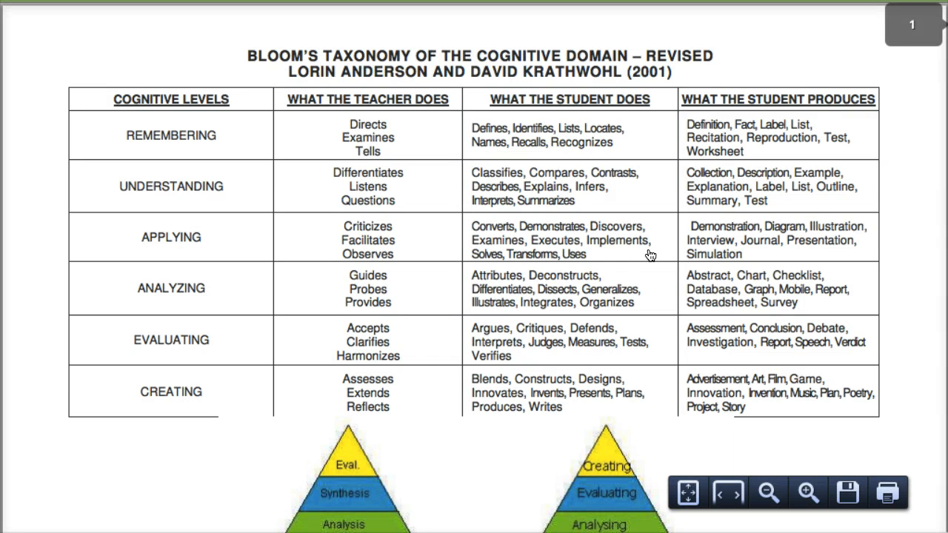
pyautogui.scroll(-3)
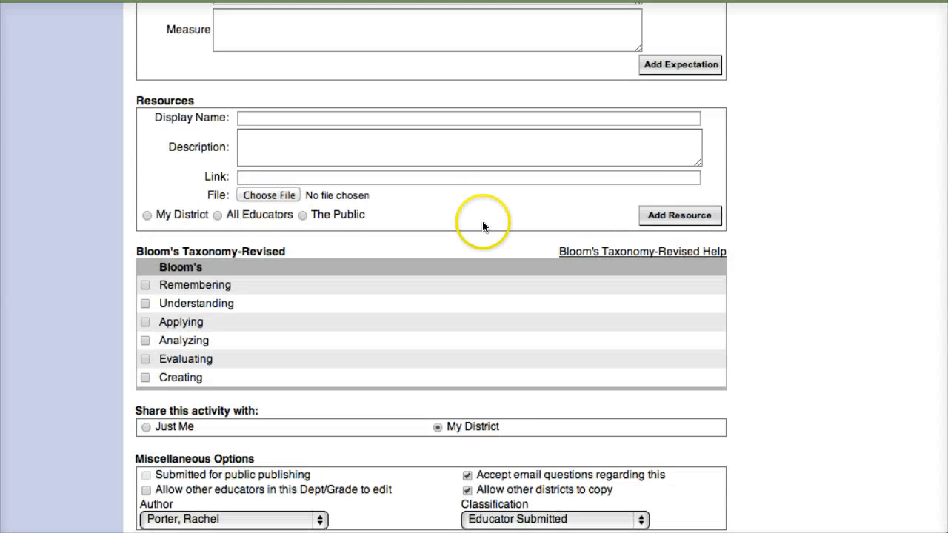
# Save the activity and return to the Library Manners and Procedures topic details.
pyautogui.scroll(-3)
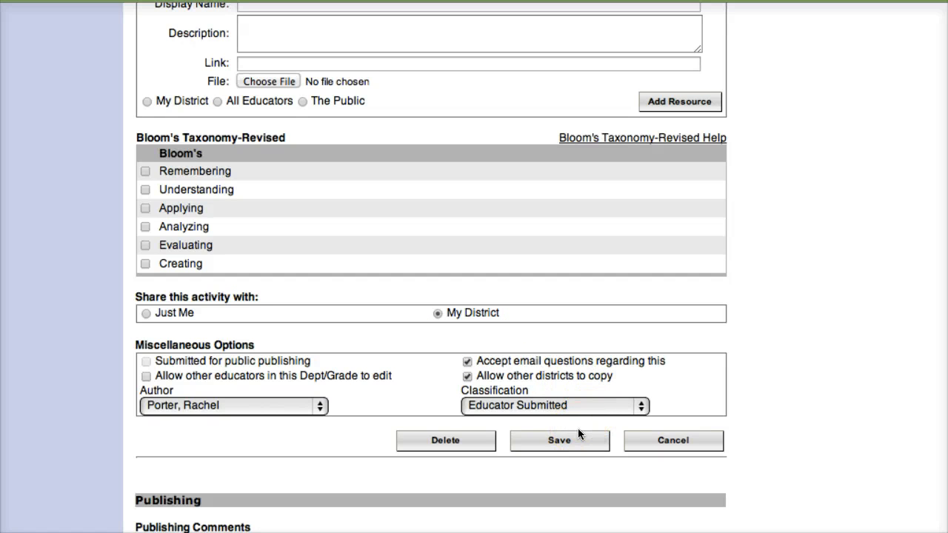
pyautogui.click(560, 441)
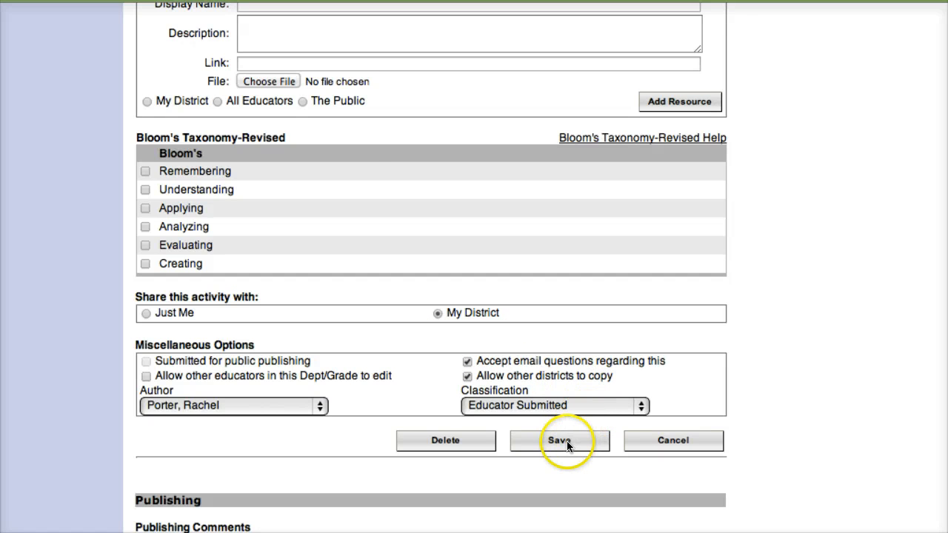
pyautogui.click(560, 439)
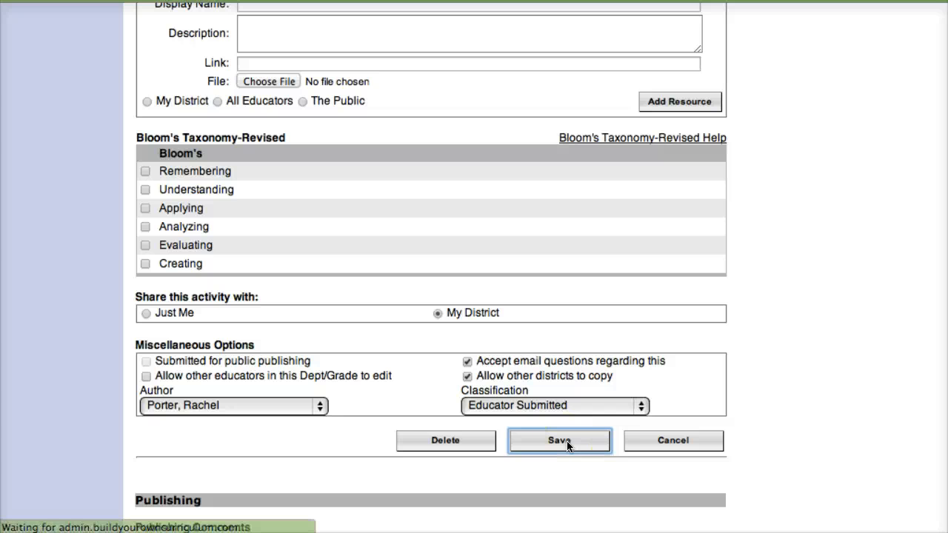
pyautogui.click(560, 441)
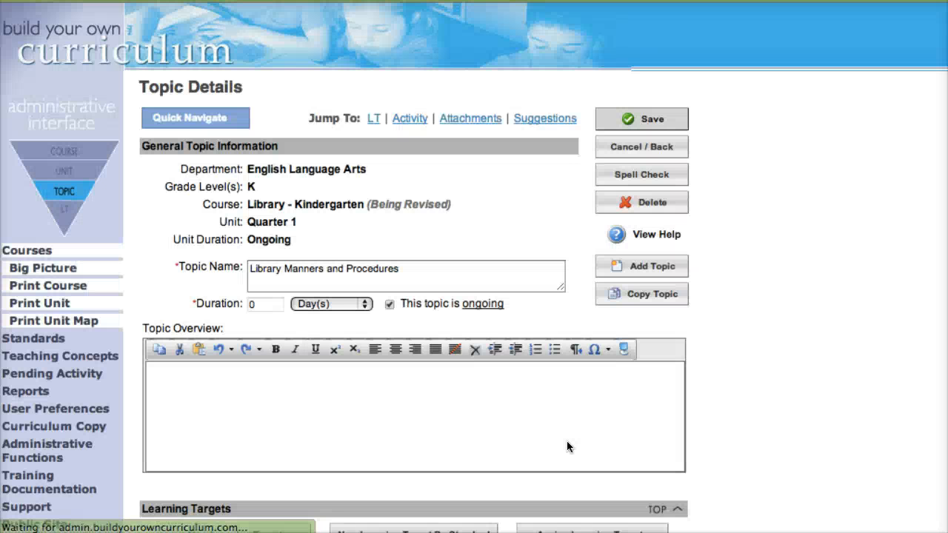
# Jump to the topic's Activities section showing Sample Activity as Shared, Educator Submitted.
pyautogui.click(469, 119)
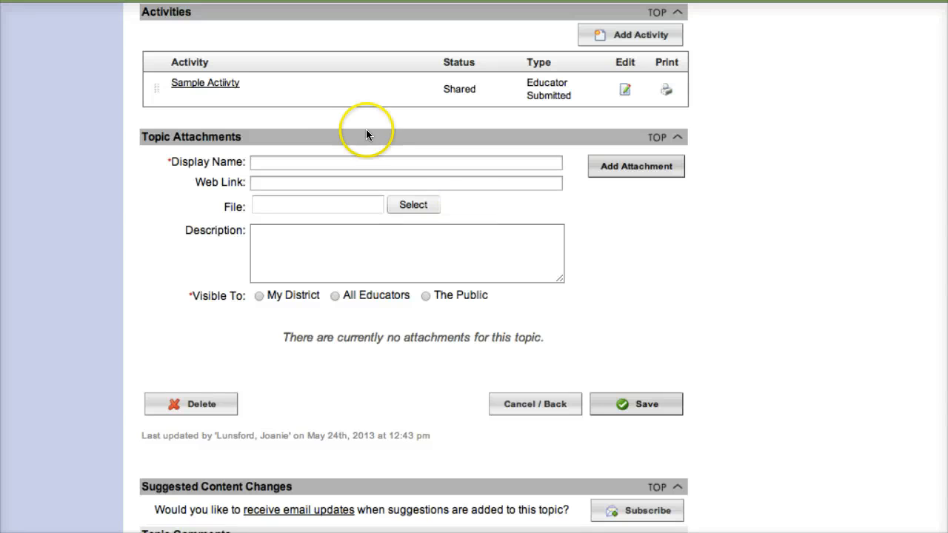
pyautogui.moveTo(185, 77)
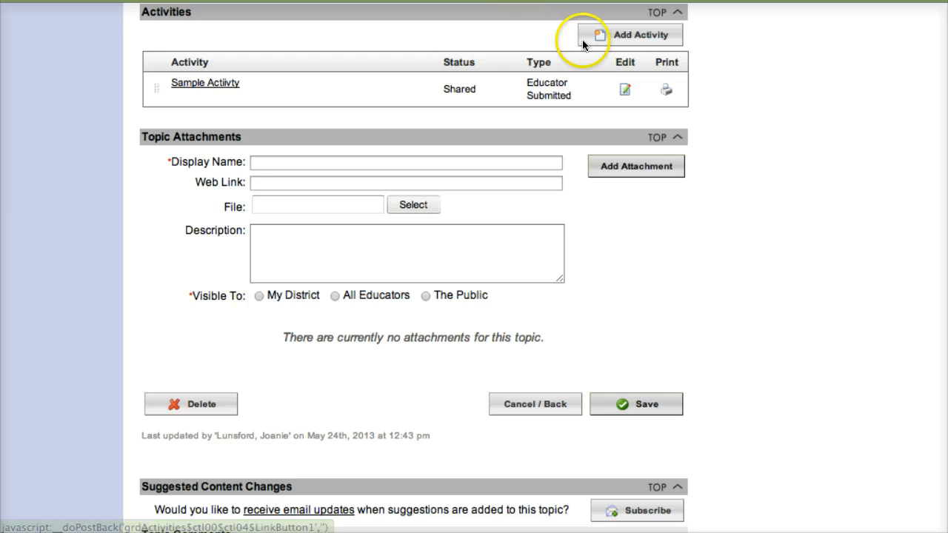
pyautogui.click(639, 35)
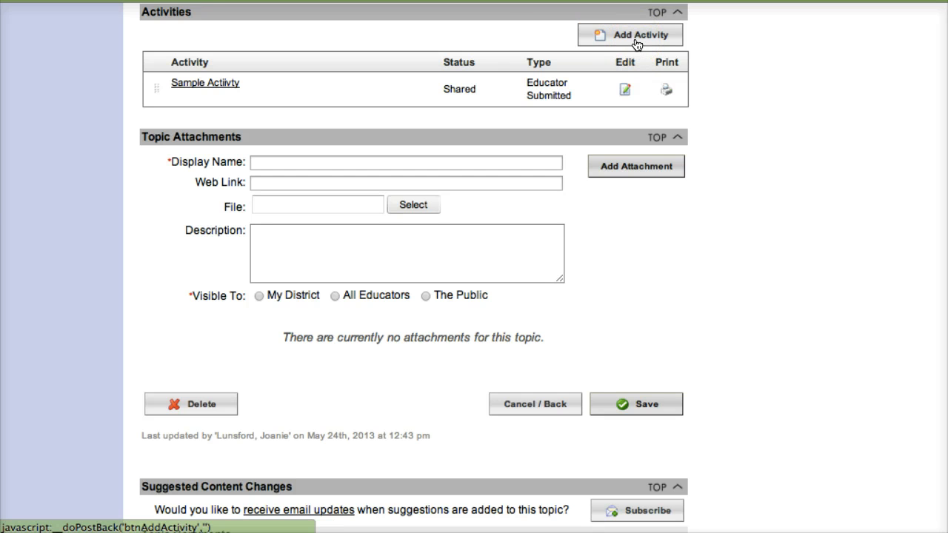
pyautogui.moveTo(155, 88)
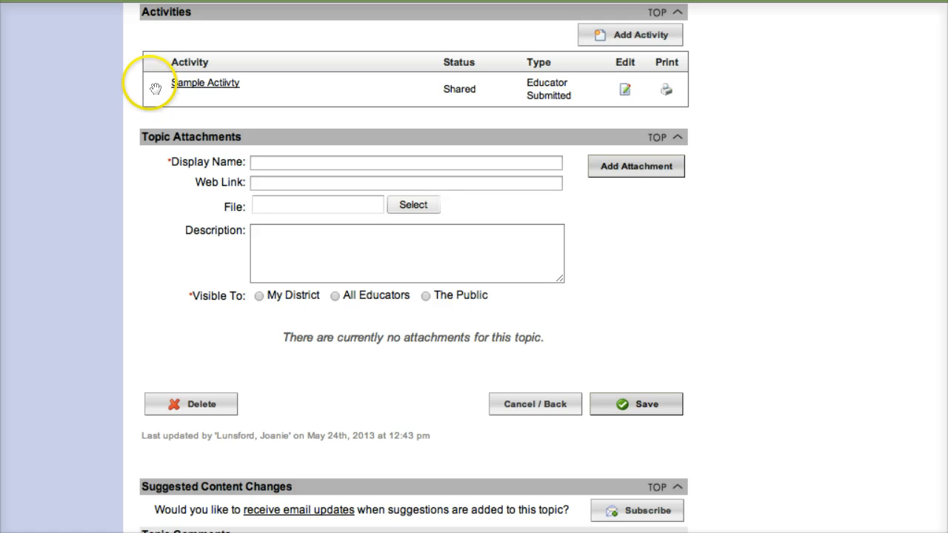
pyautogui.moveTo(156, 88)
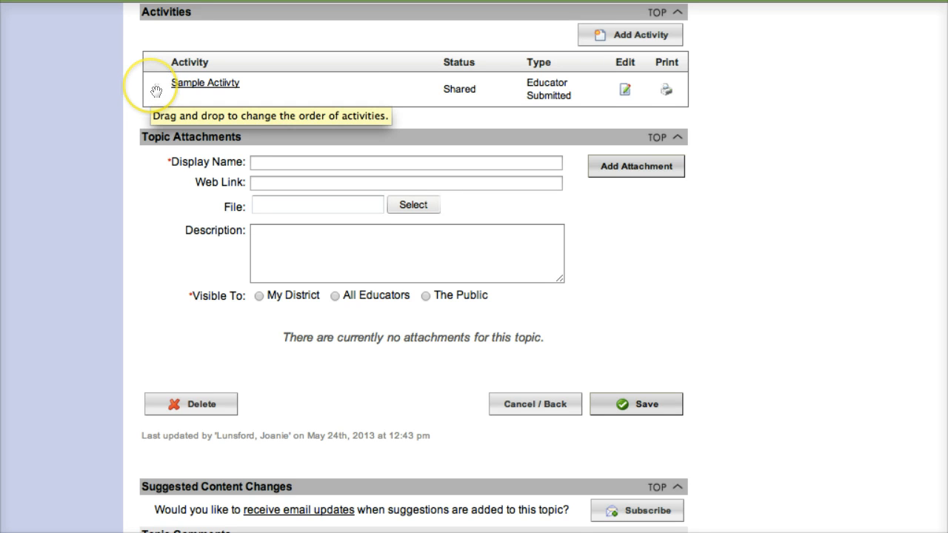
pyautogui.moveTo(169, 111)
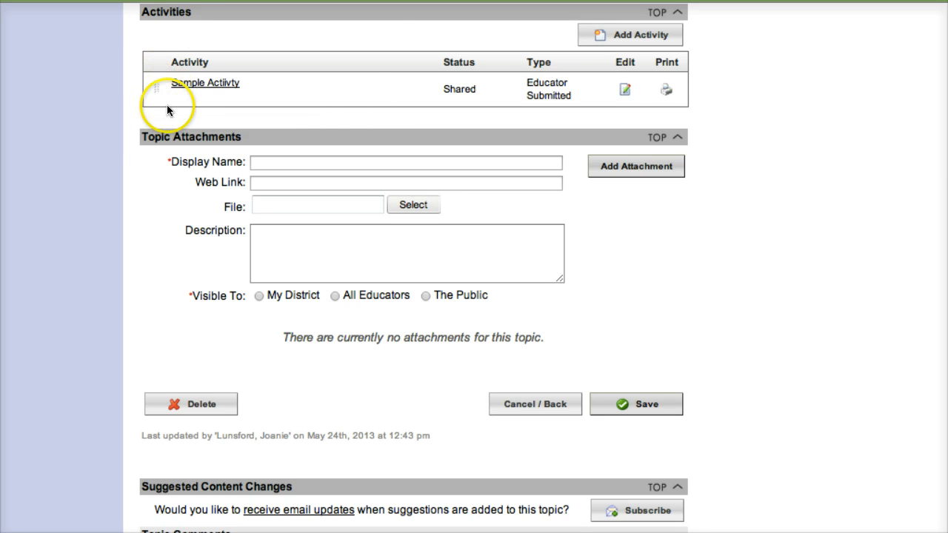